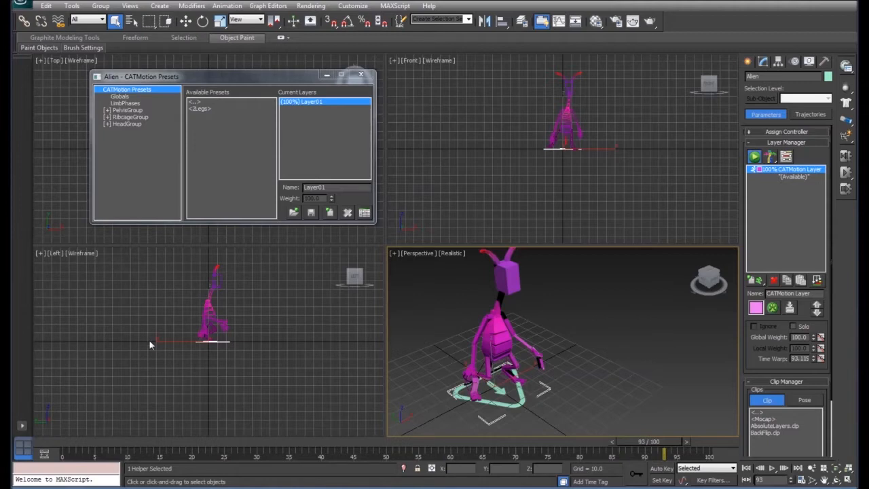
{"action": "mouse_move", "coordinate": [782, 375]}
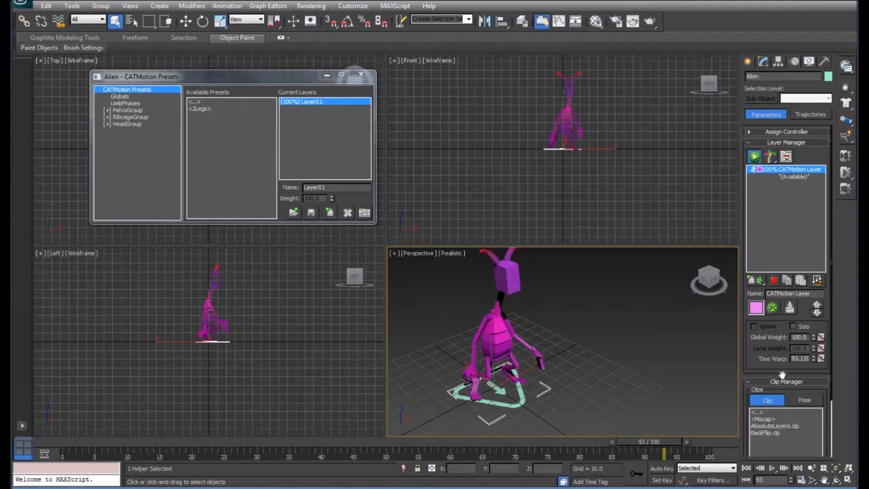
Reopen the CATMotion settings window and pick the Legs walk preset
{"action": "left_click", "coordinate": [772, 467]}
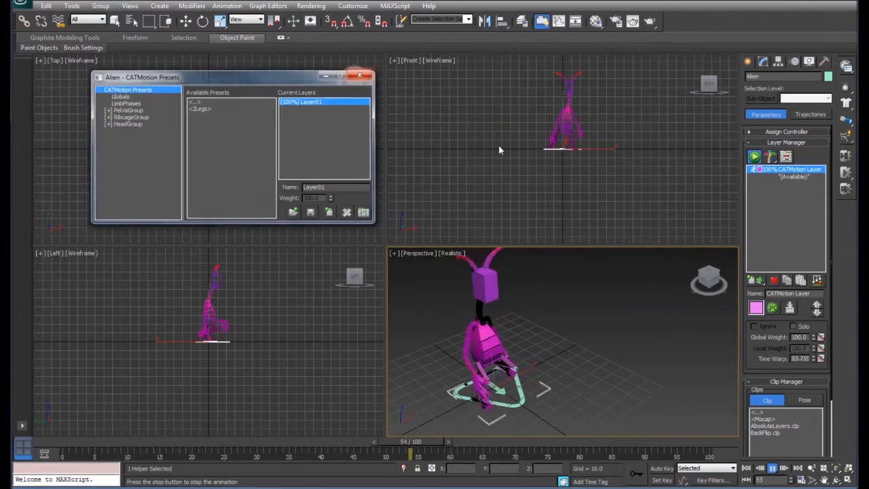
{"action": "left_click", "coordinate": [358, 76]}
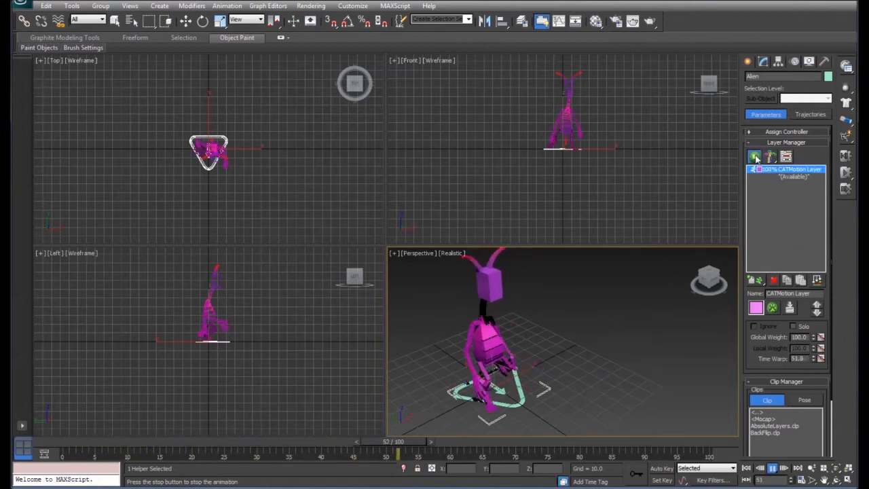
{"action": "left_click", "coordinate": [771, 467]}
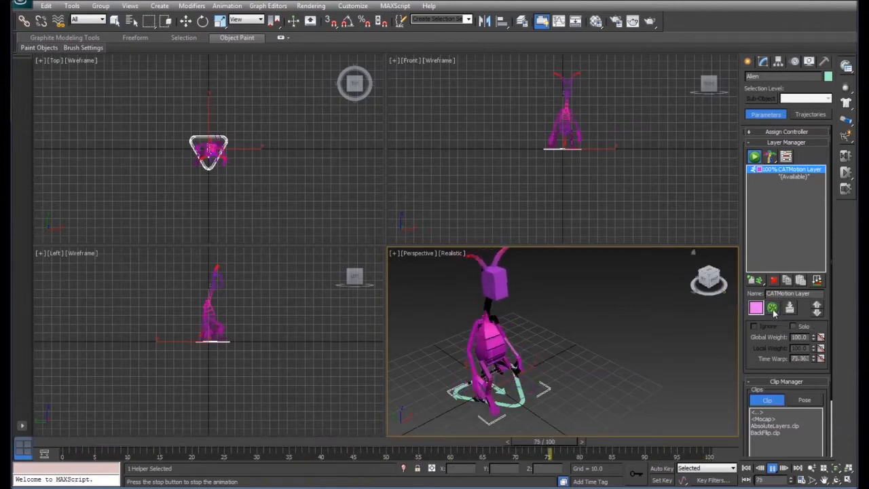
{"action": "left_click", "coordinate": [771, 307]}
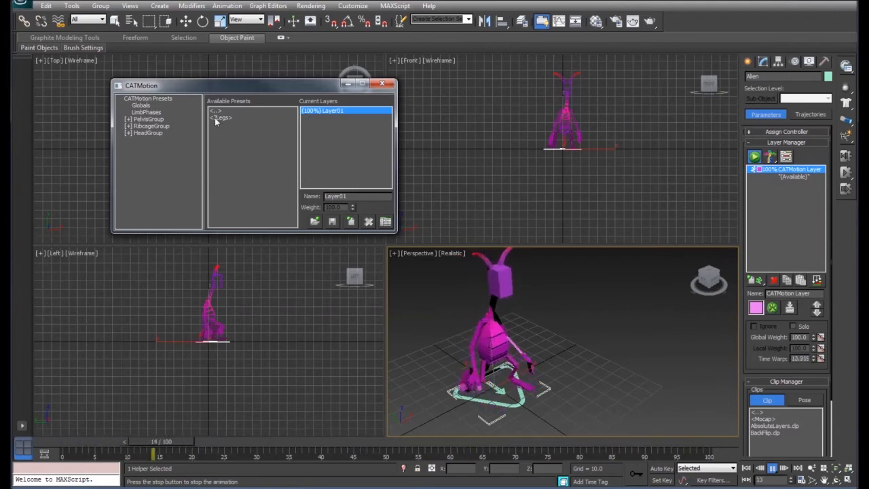
{"action": "left_click", "coordinate": [220, 117]}
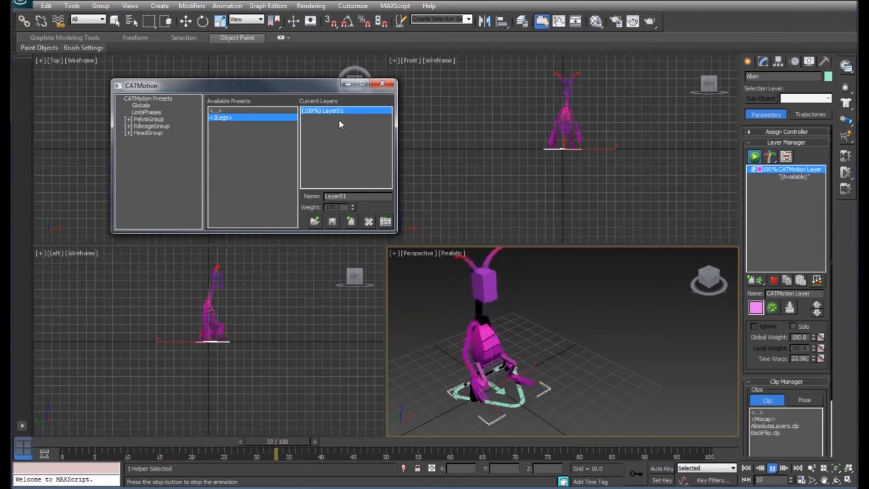
{"action": "left_click", "coordinate": [350, 221]}
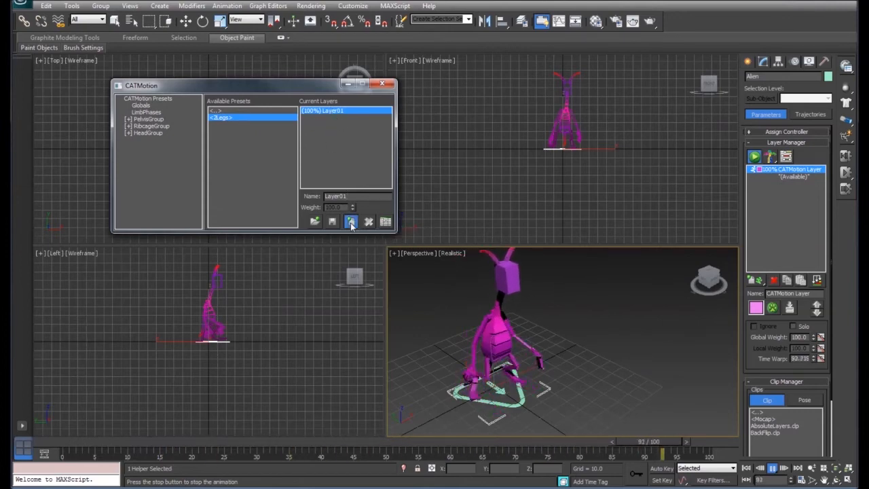
{"action": "left_click", "coordinate": [350, 221]}
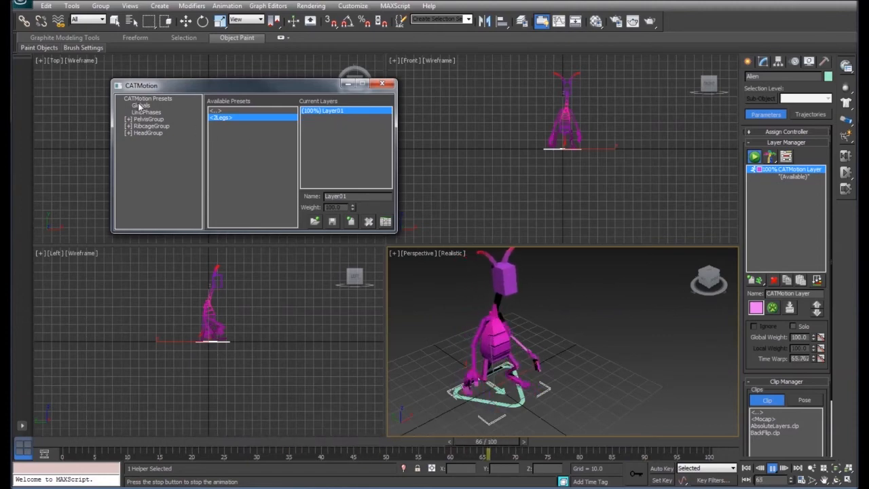
In Globals, lengthen the Max Step Time and Max Stride Length of the walk
{"action": "left_click", "coordinate": [140, 106]}
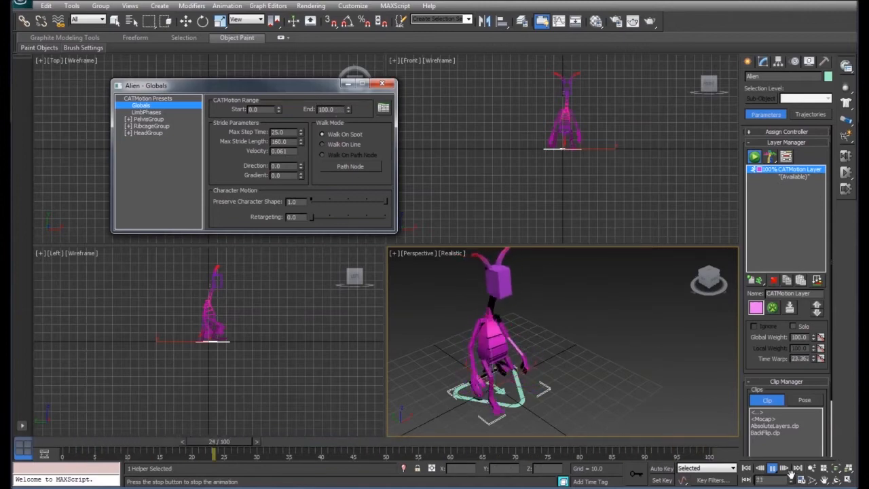
{"action": "left_click", "coordinate": [772, 467]}
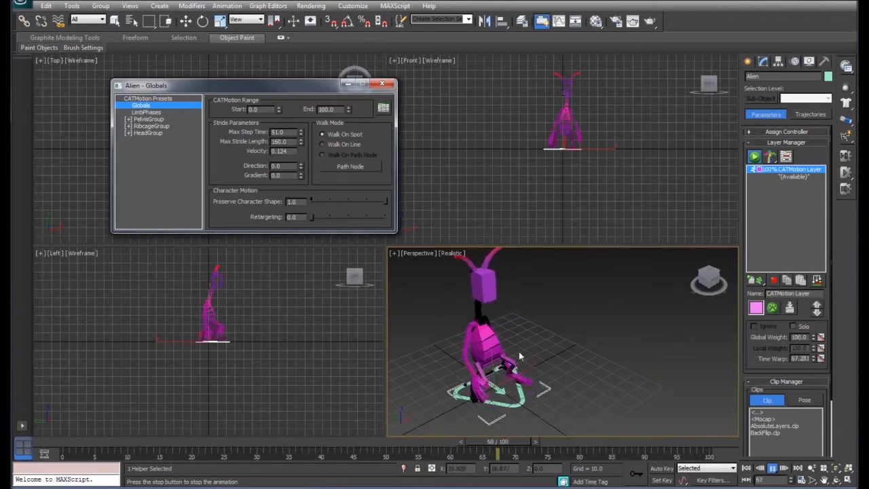
{"action": "left_click_drag", "start_coordinate": [489, 441], "coordinate": [236, 441]}
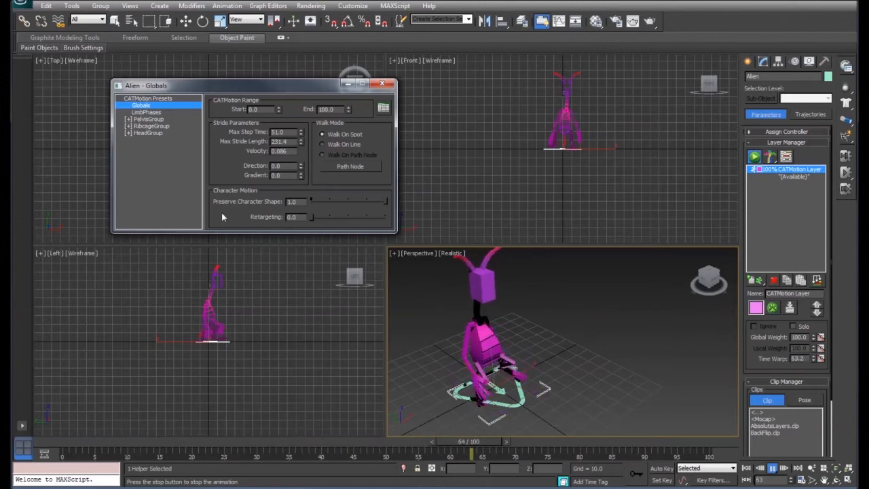
{"action": "left_click", "coordinate": [147, 112]}
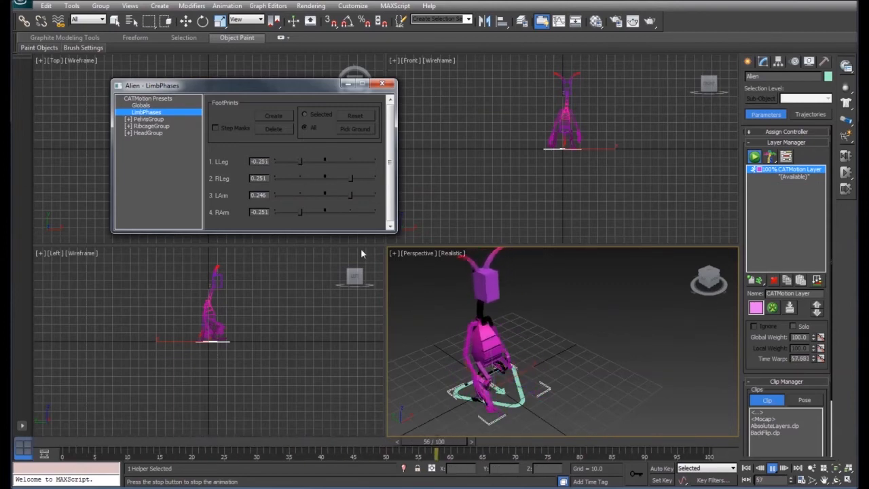
Expand PelvisGroup in the CATMotion hierarchy to show its Pelvis and Tail branches
{"action": "left_click_drag", "start_coordinate": [437, 456], "coordinate": [177, 456]}
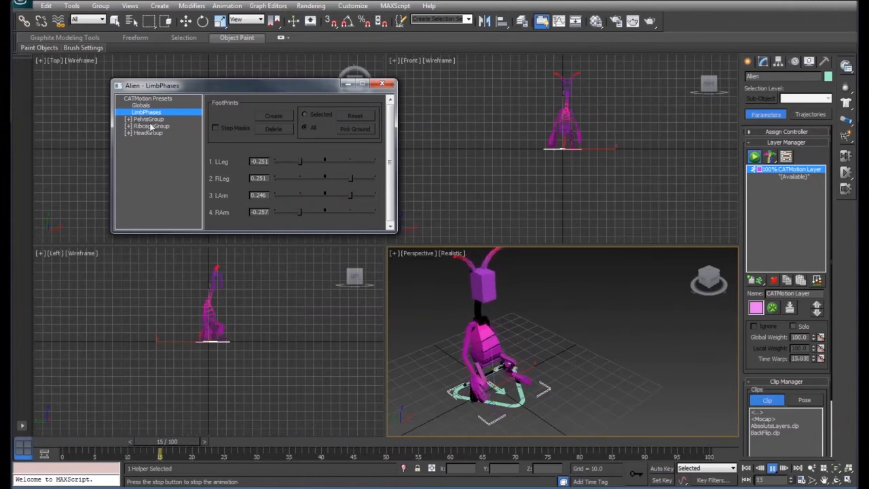
{"action": "left_click", "coordinate": [148, 119]}
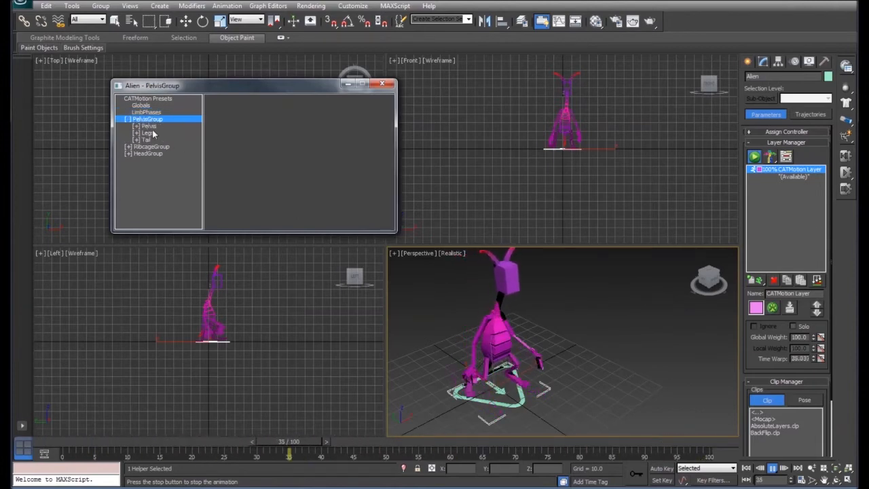
Reshape the pelvis Twist curve by scaling it flat, then flipping it into one smooth dip
{"action": "left_click", "coordinate": [139, 125]}
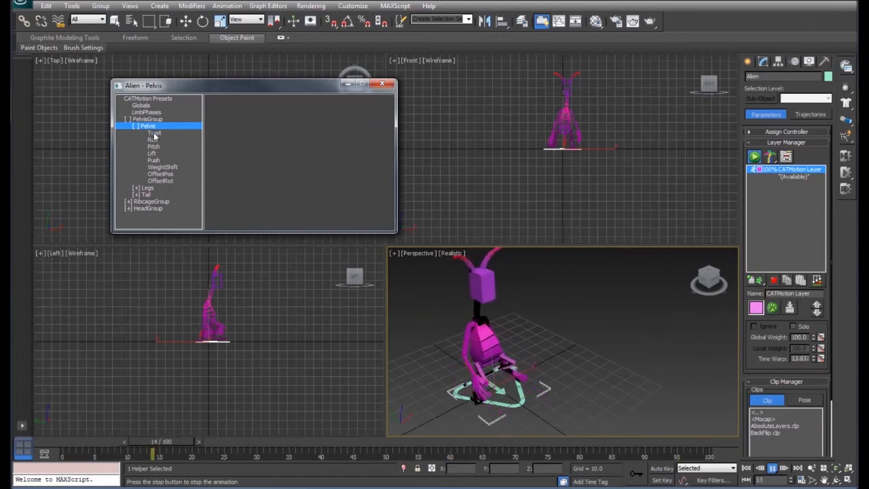
{"action": "left_click", "coordinate": [155, 133]}
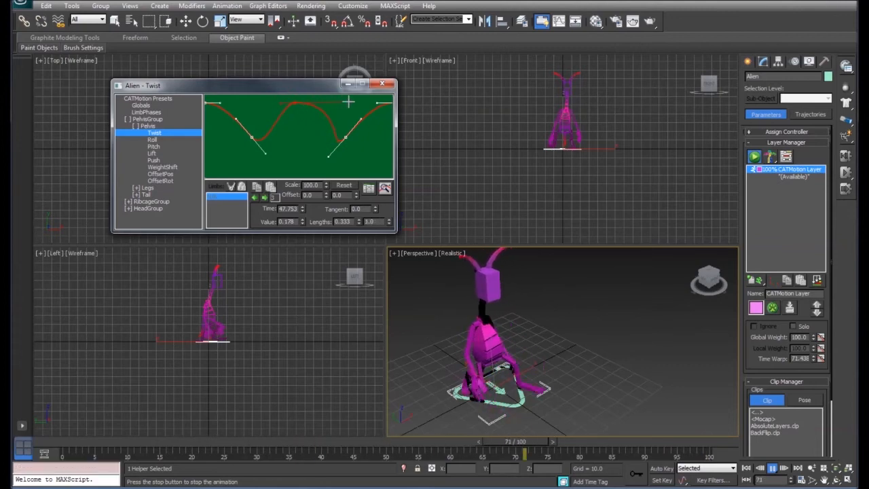
{"action": "left_click_drag", "start_coordinate": [516, 454], "coordinate": [258, 455]}
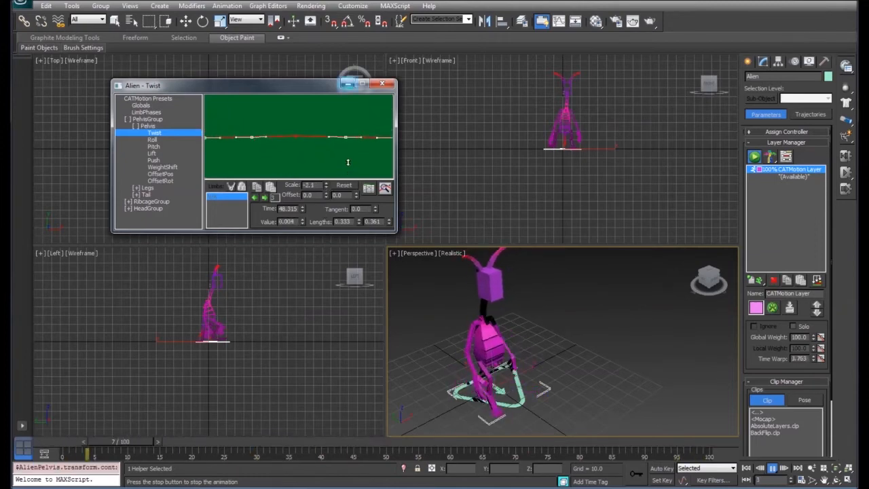
{"action": "left_click_drag", "start_coordinate": [89, 449], "coordinate": [495, 448]}
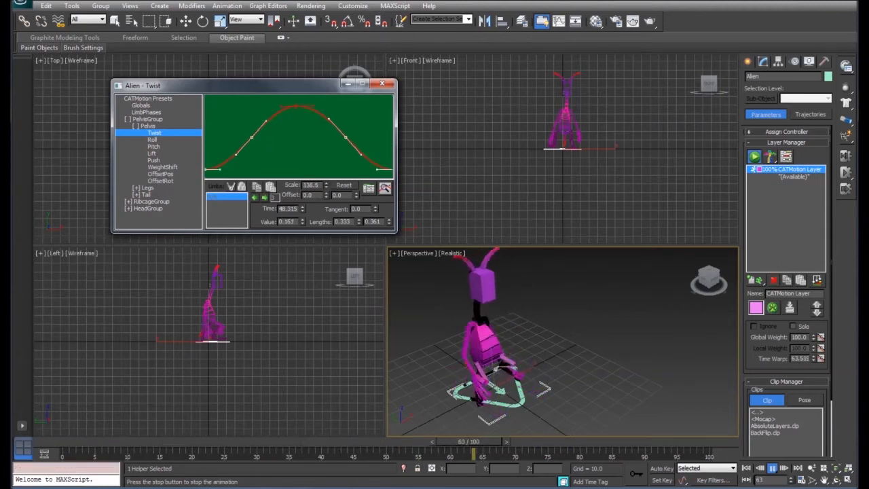
{"action": "left_click_drag", "start_coordinate": [469, 441], "coordinate": [193, 442]}
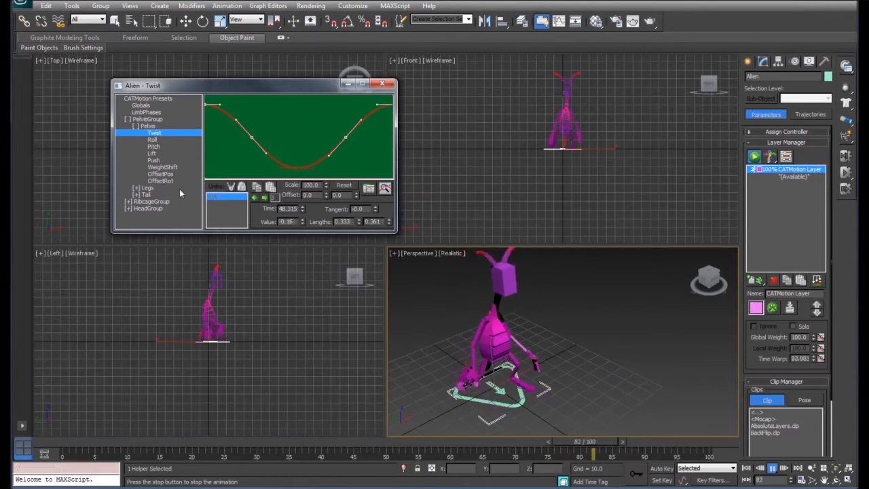
Review the pelvis Roll and Pitch curves, then expand the Legs group
{"action": "left_click", "coordinate": [152, 139]}
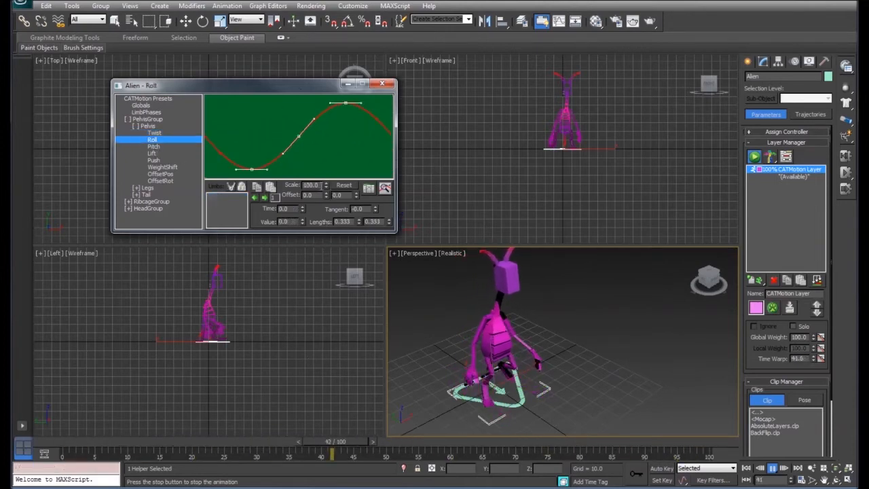
{"action": "left_click", "coordinate": [154, 146]}
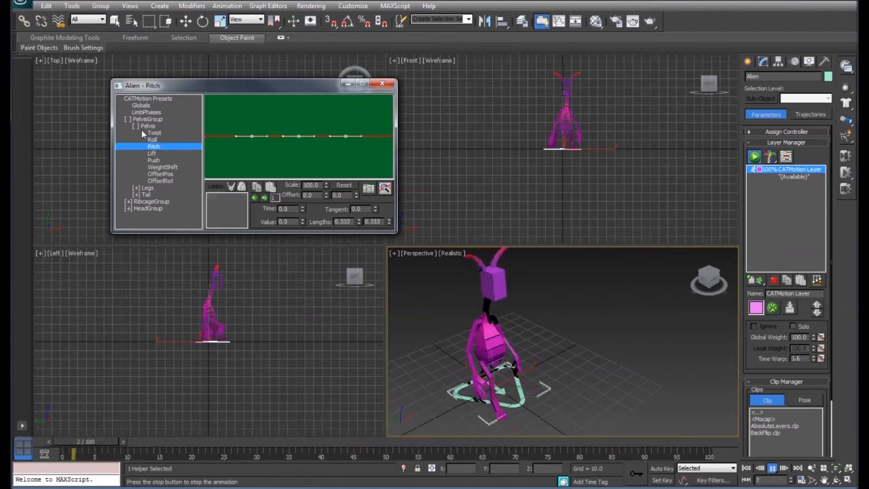
{"action": "left_click", "coordinate": [146, 133]}
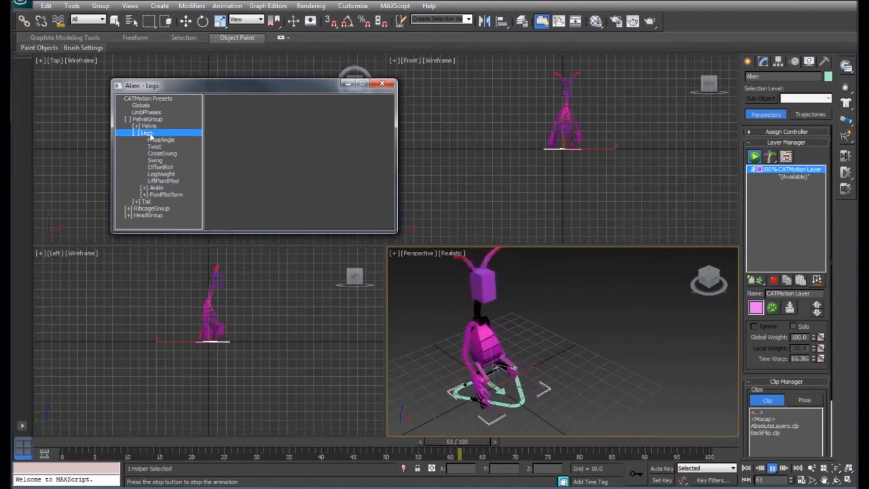
Raise the middle key of the legs' KneeAngle curve, then return to Globals
{"action": "left_click", "coordinate": [163, 140]}
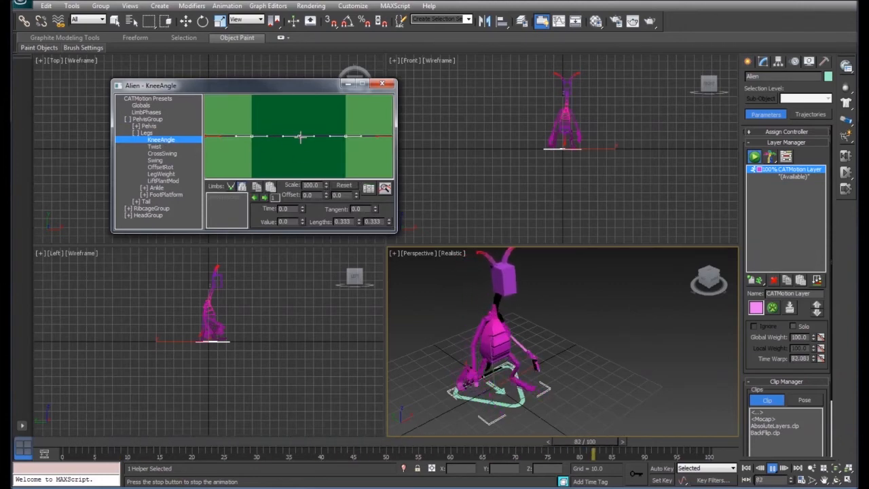
{"action": "left_click_drag", "start_coordinate": [595, 454], "coordinate": [333, 453]}
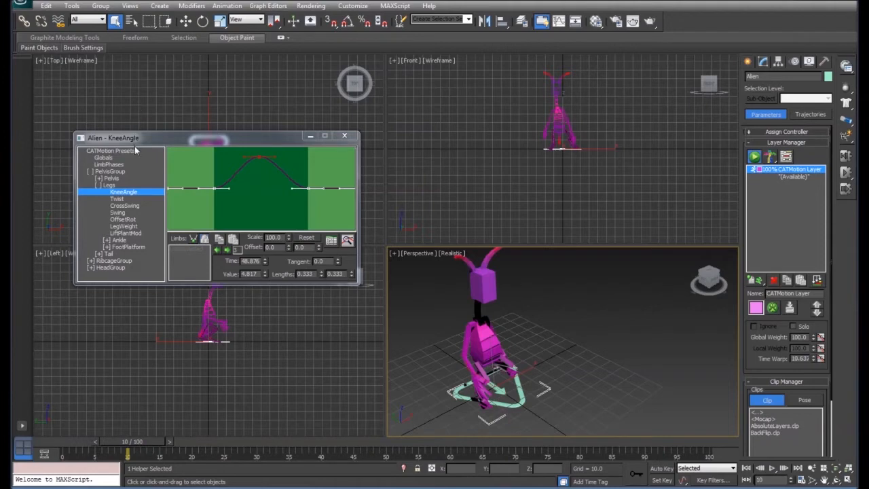
{"action": "left_click", "coordinate": [103, 158]}
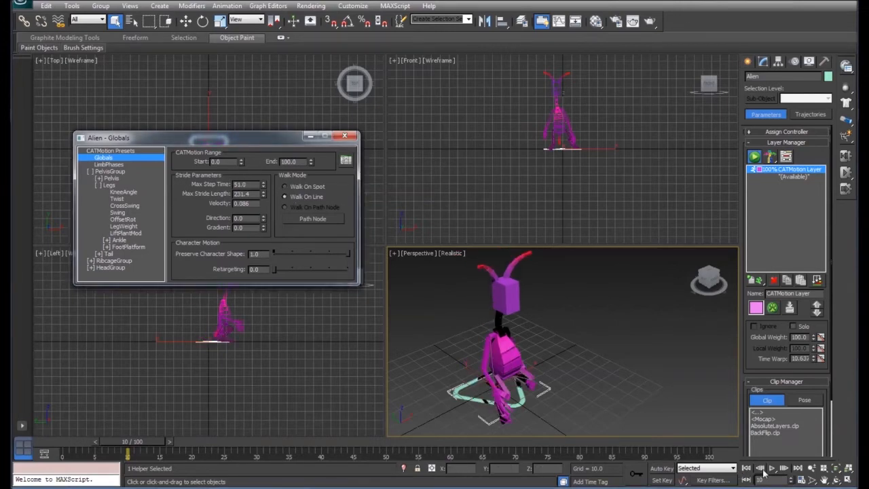
Bring up the Create panel for making new objects
{"action": "left_click", "coordinate": [771, 467]}
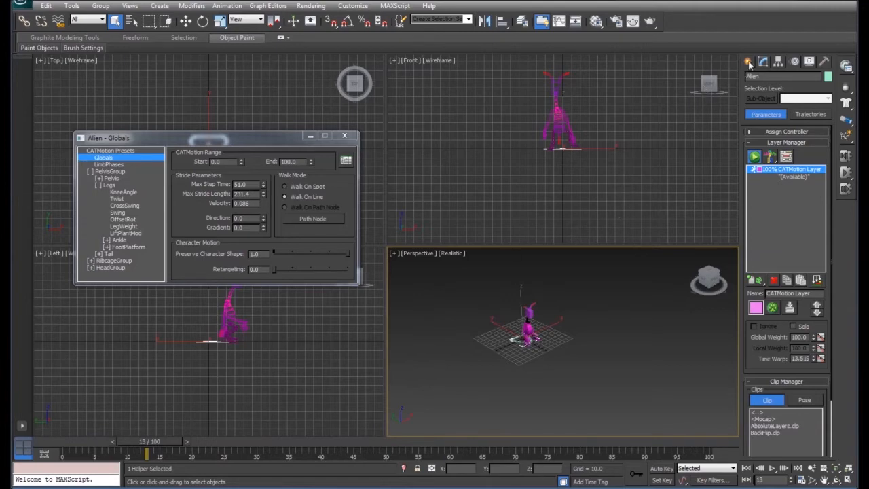
{"action": "left_click", "coordinate": [801, 77]}
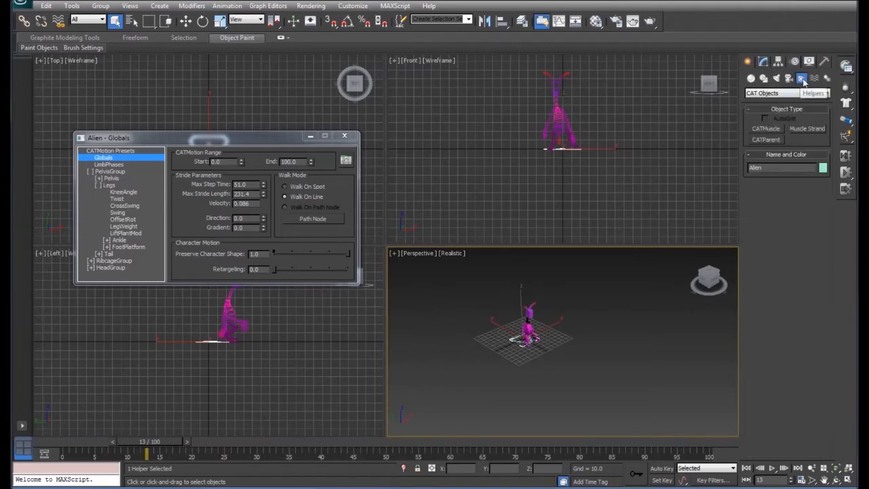
Place a standard Point helper (Point001) in the scene as the walk path node
{"action": "left_click", "coordinate": [788, 93]}
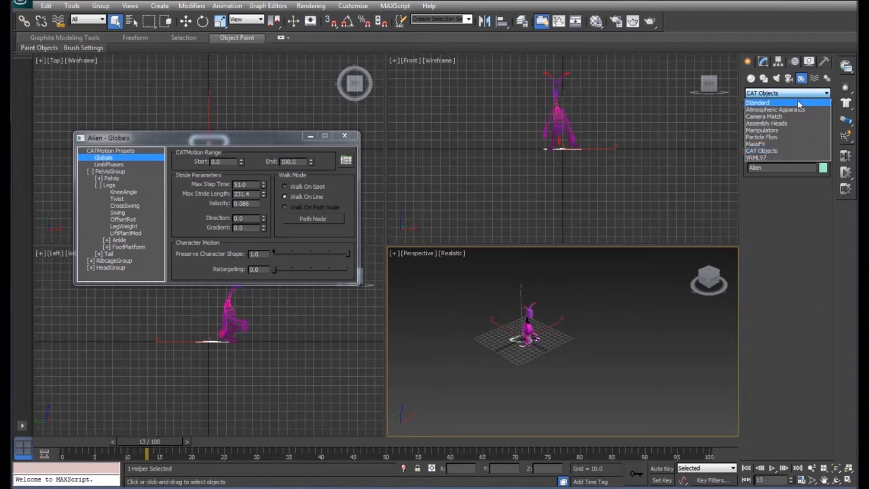
{"action": "left_click", "coordinate": [757, 102]}
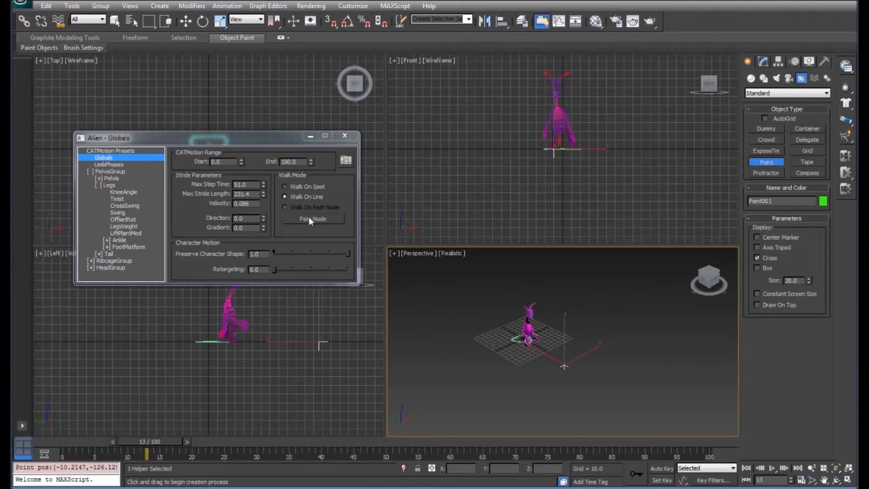
{"action": "left_click", "coordinate": [312, 218]}
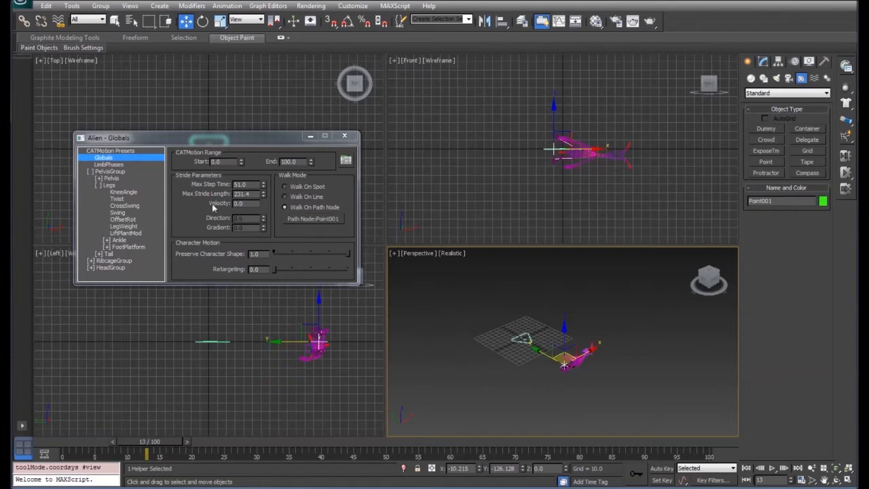
{"action": "mouse_move", "coordinate": [220, 20]}
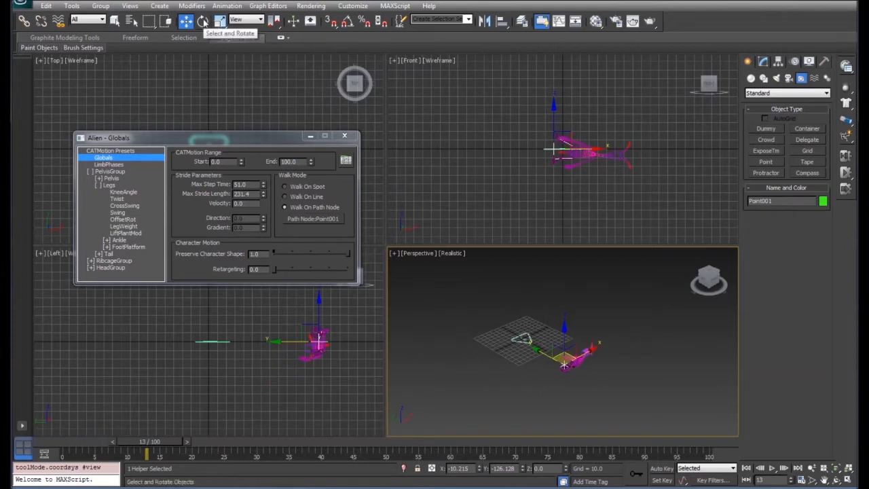
Rotate the path node point so the alien stands upright and turns about 95 degrees
{"action": "left_click", "coordinate": [205, 22]}
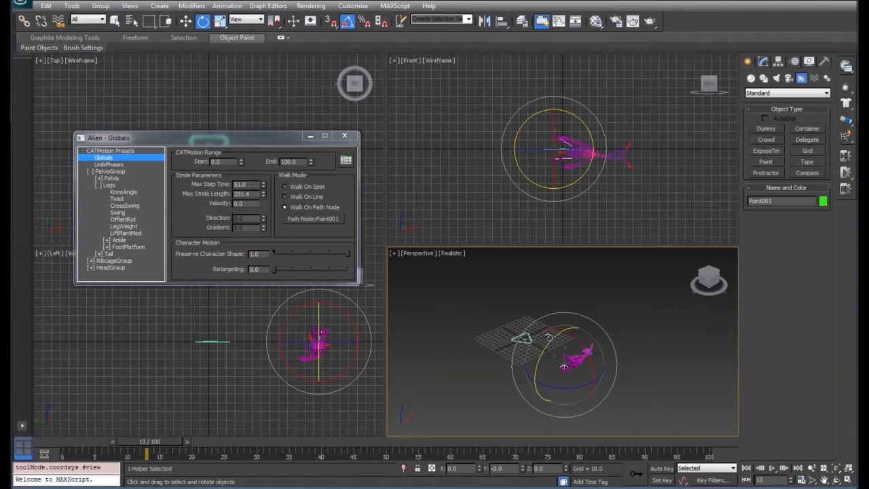
{"action": "left_click_drag", "start_coordinate": [563, 346], "coordinate": [543, 350]}
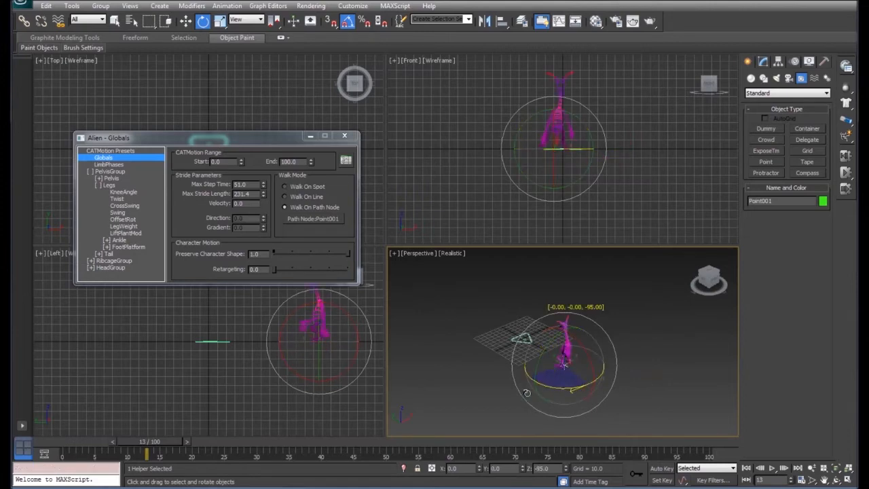
{"action": "left_click_drag", "start_coordinate": [567, 367], "coordinate": [527, 394]}
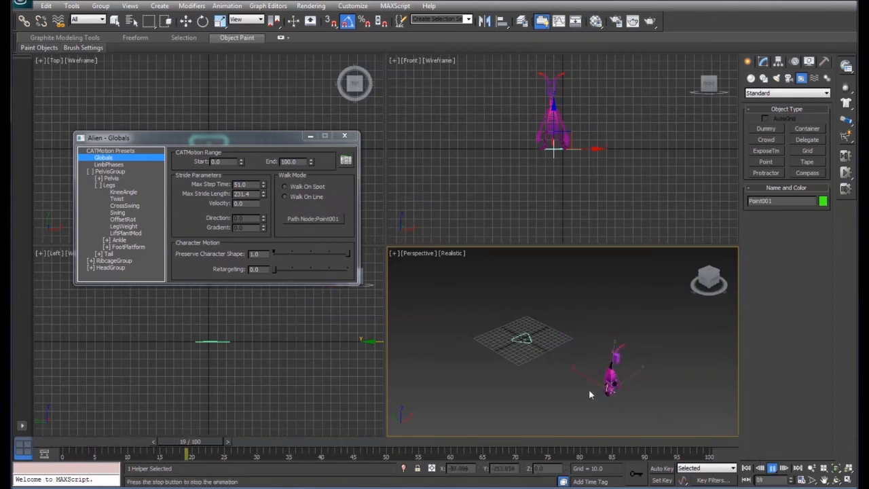
{"action": "left_click", "coordinate": [285, 206]}
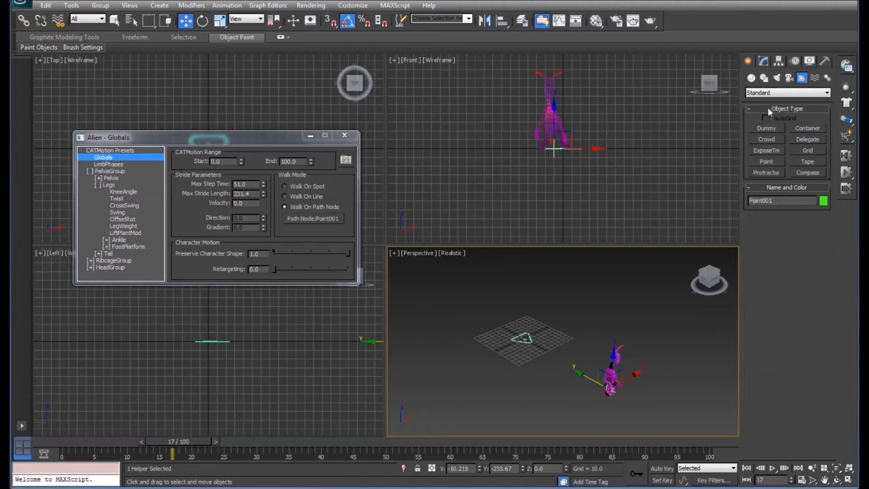
Draw a winding Line spline across the ground and set its vertices to Smooth
{"action": "left_click", "coordinate": [763, 77]}
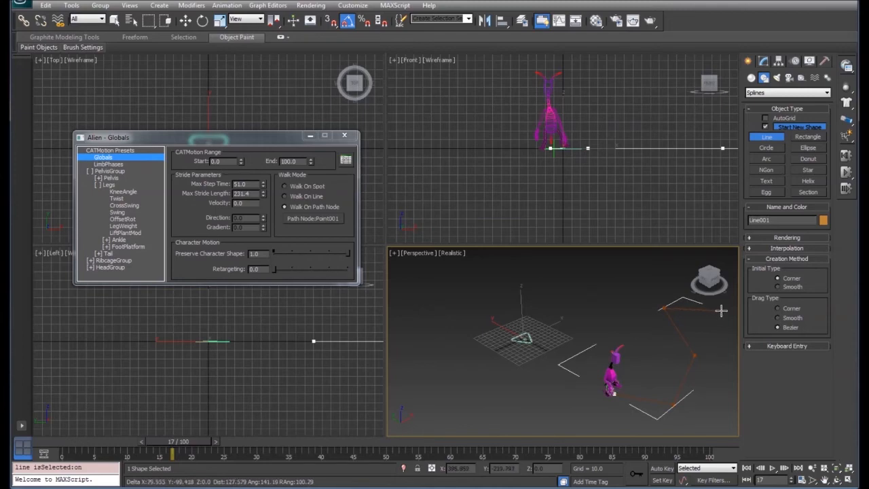
{"action": "mouse_move", "coordinate": [721, 317]}
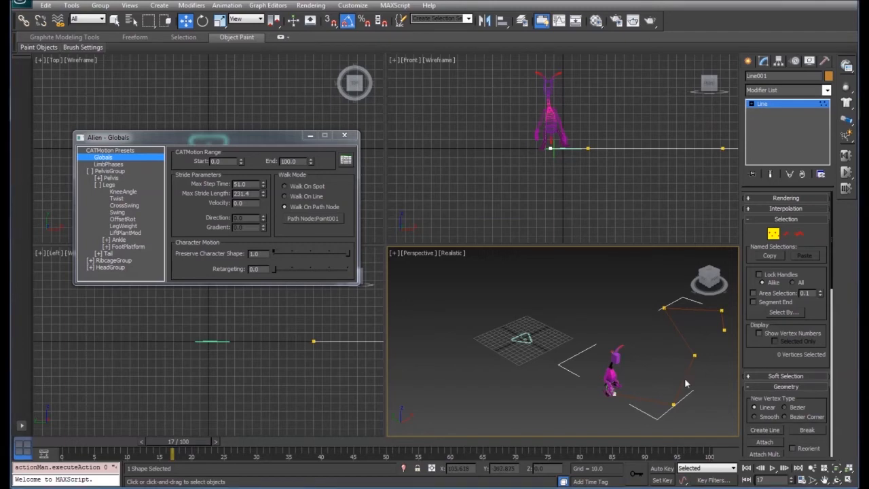
{"action": "right_click", "coordinate": [686, 383]}
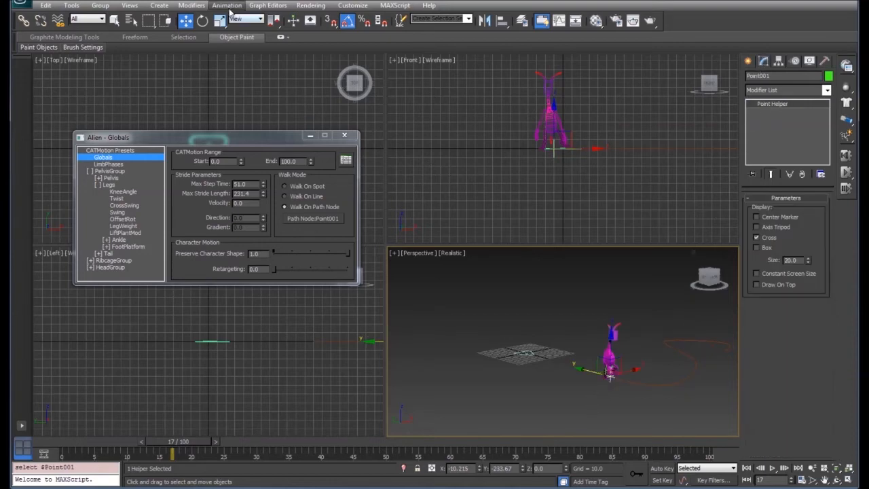
Add a Path Constraint to Point001 targeting the drawn line
{"action": "left_click", "coordinate": [227, 5]}
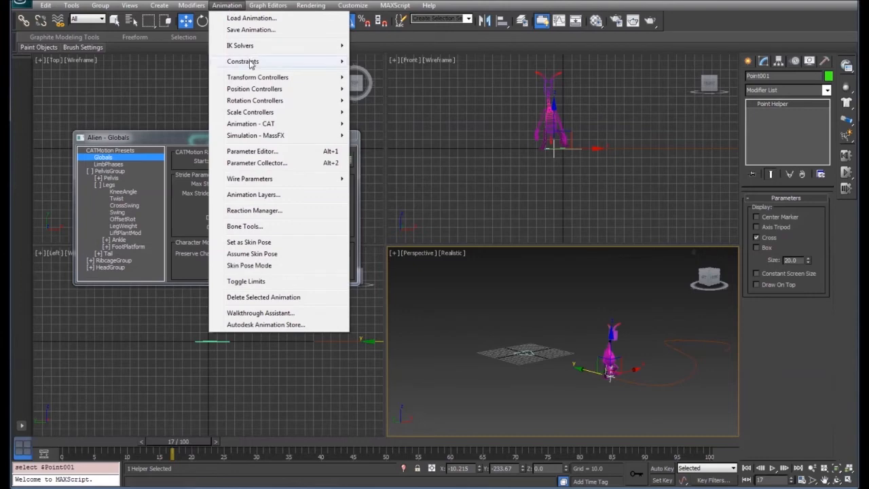
{"action": "mouse_move", "coordinate": [242, 61]}
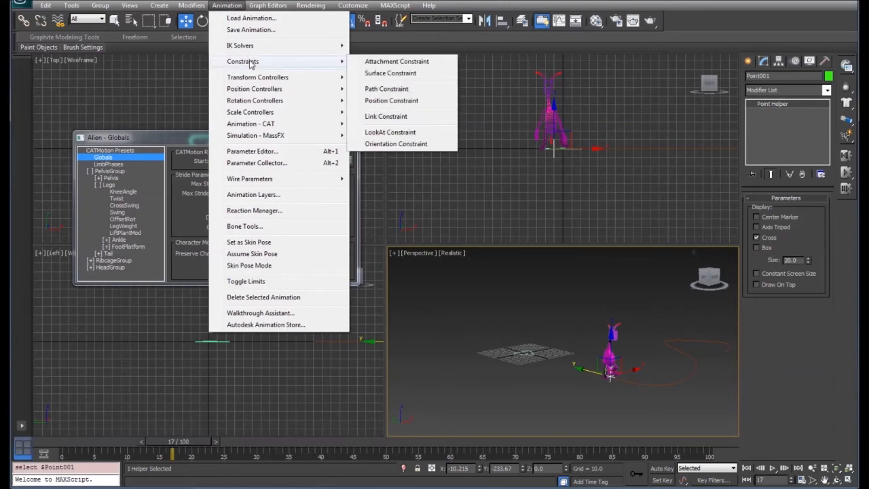
{"action": "mouse_move", "coordinate": [386, 90]}
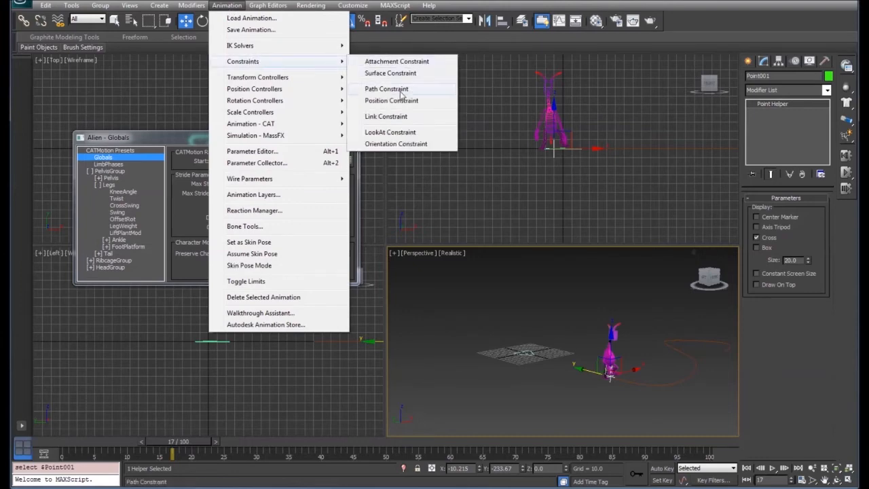
{"action": "mouse_move", "coordinate": [391, 100]}
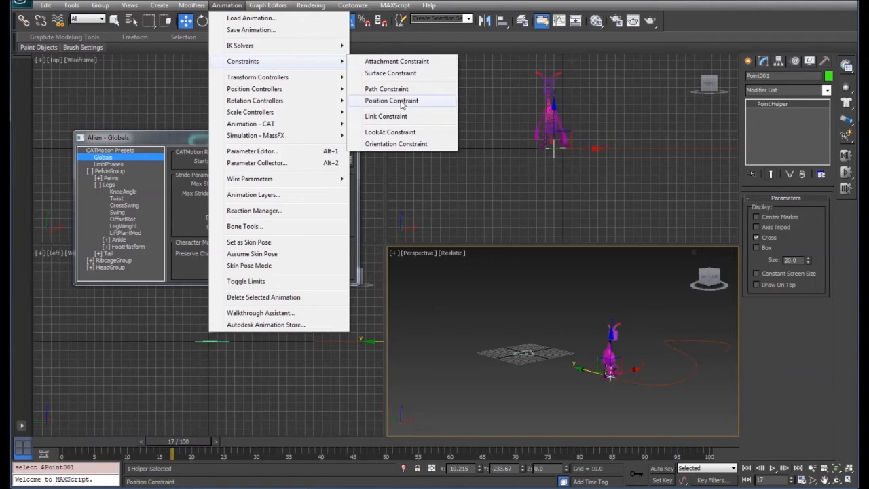
{"action": "left_click", "coordinate": [391, 101]}
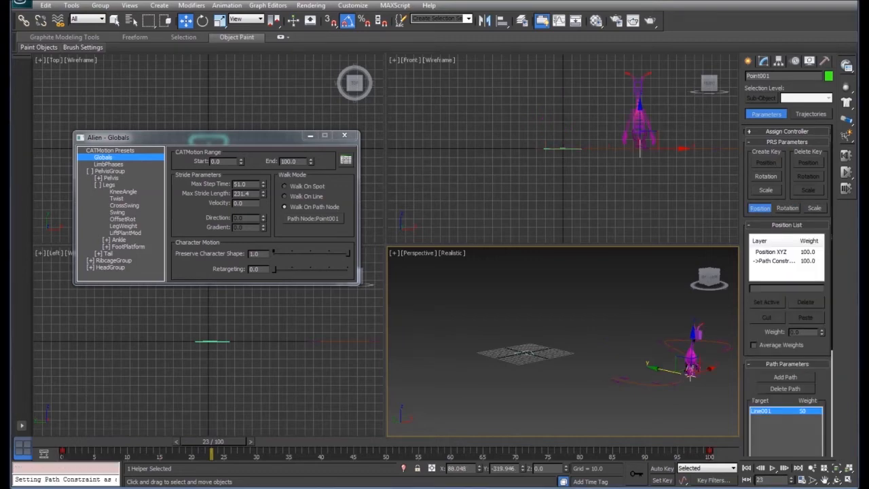
Pick the line as the path and play back the alien walking along it in the Perspective view
{"action": "left_click", "coordinate": [773, 467]}
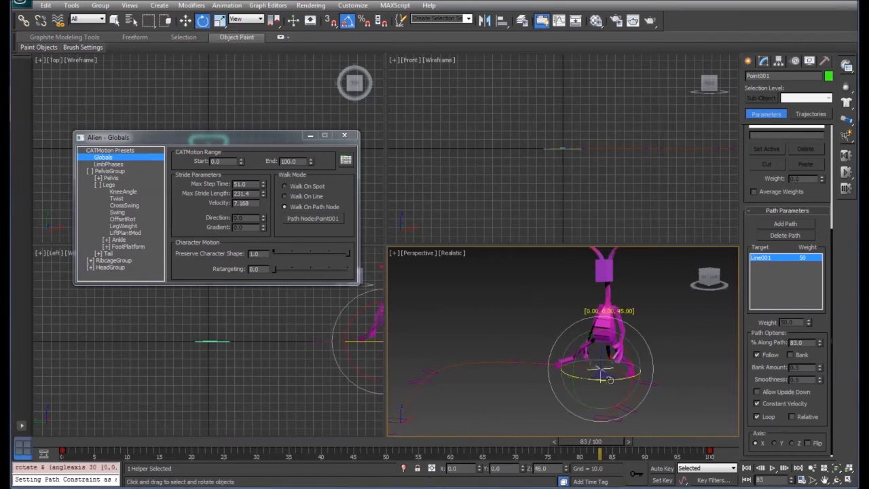
{"action": "left_click_drag", "start_coordinate": [608, 379], "coordinate": [630, 380]}
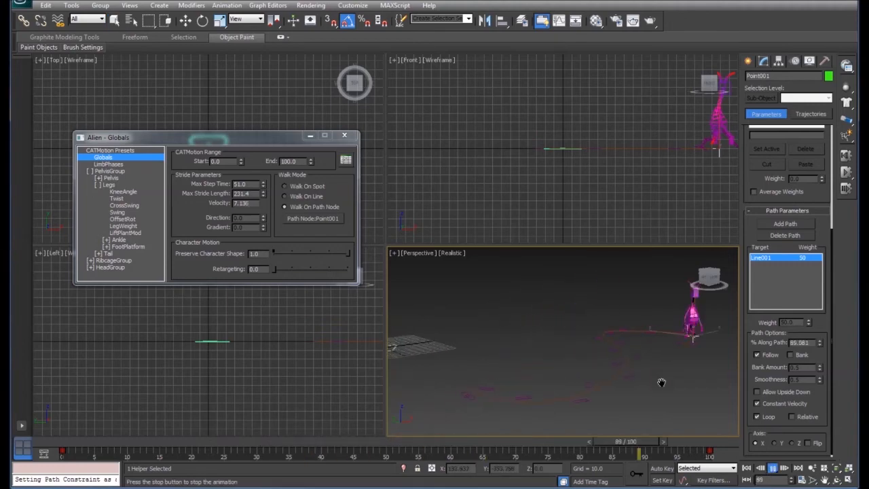
{"action": "left_click_drag", "start_coordinate": [628, 442], "coordinate": [372, 441]}
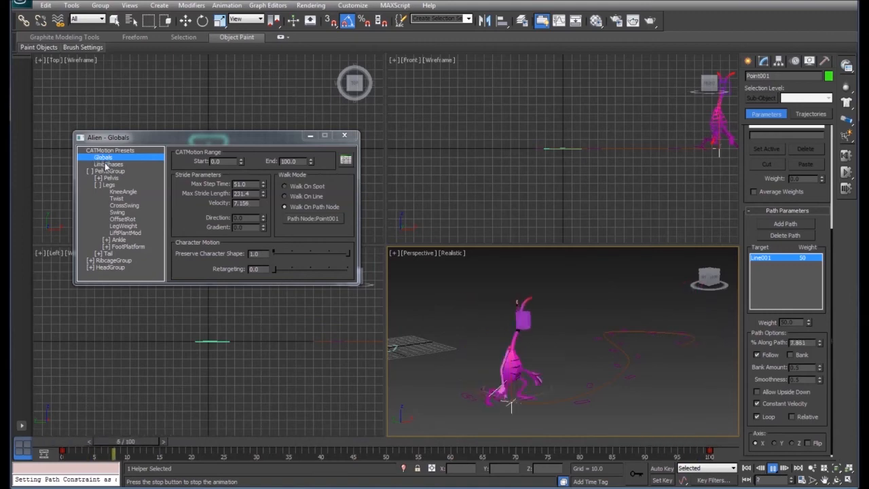
Show the walk's LimbPhases settings in CATMotion and move on to creating new objects
{"action": "left_click", "coordinate": [108, 163]}
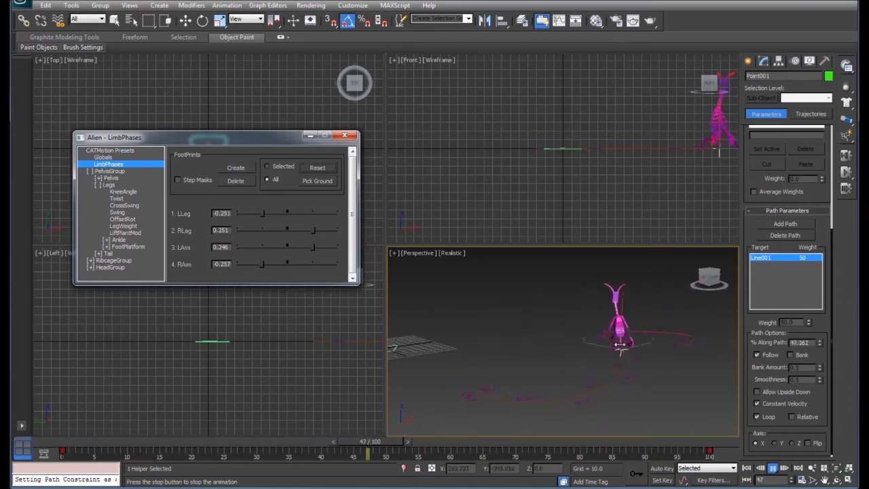
{"action": "left_click", "coordinate": [771, 467]}
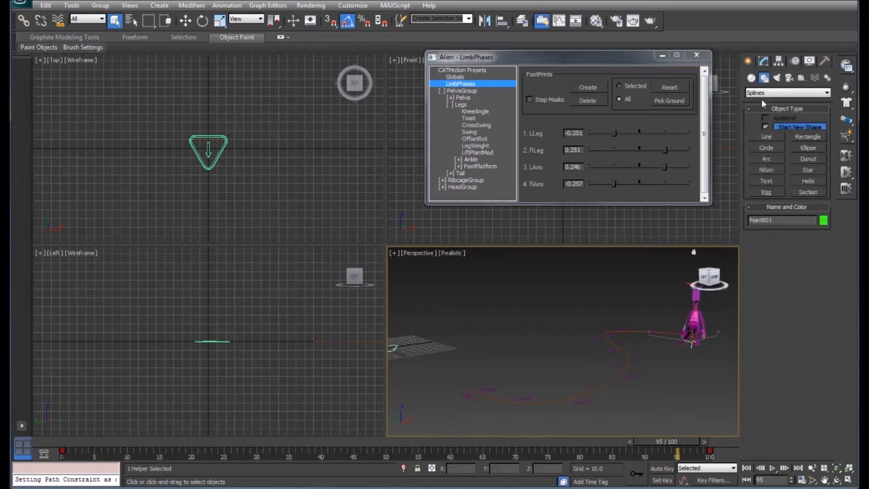
Draw a Plane primitive under the walking path and raise its Length and Width Segs in Modify
{"action": "left_click", "coordinate": [788, 92]}
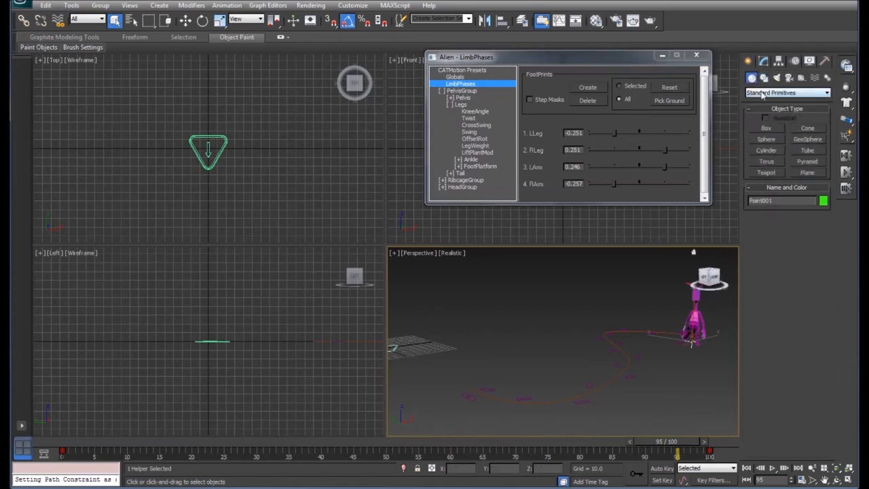
{"action": "left_click", "coordinate": [807, 171]}
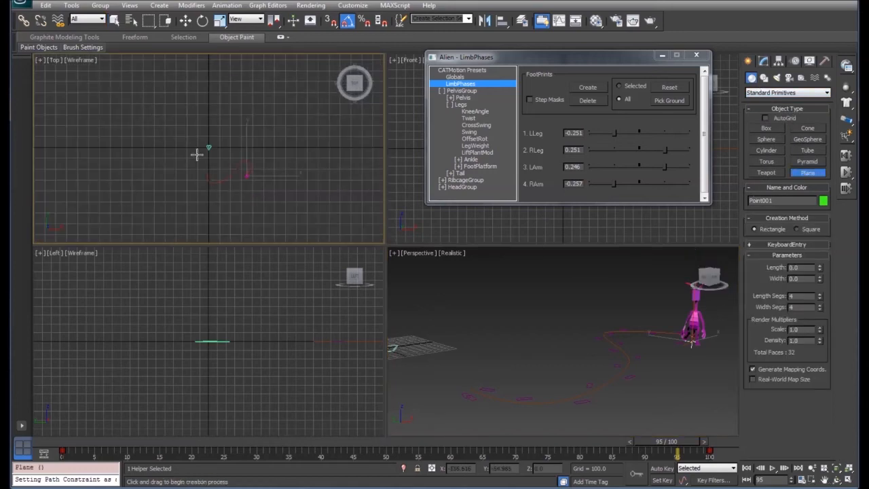
{"action": "left_click_drag", "start_coordinate": [197, 150], "coordinate": [305, 201]}
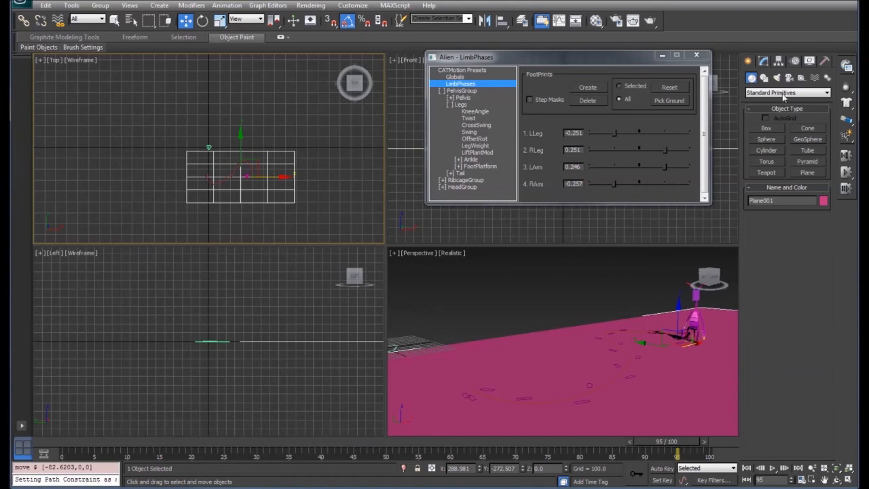
{"action": "left_click", "coordinate": [763, 61]}
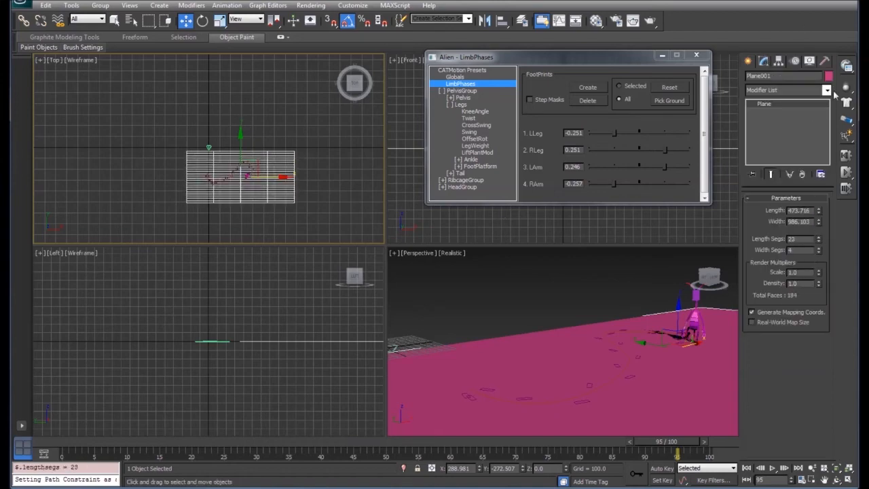
{"action": "left_click", "coordinate": [819, 247]}
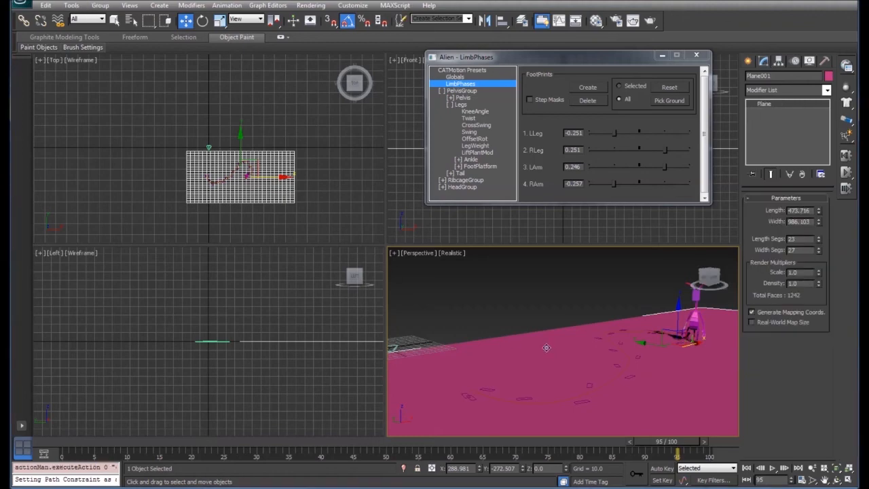
Convert the plane to Editable Poly and soft-select a middle vertex with a wider Falloff
{"action": "right_click", "coordinate": [545, 347]}
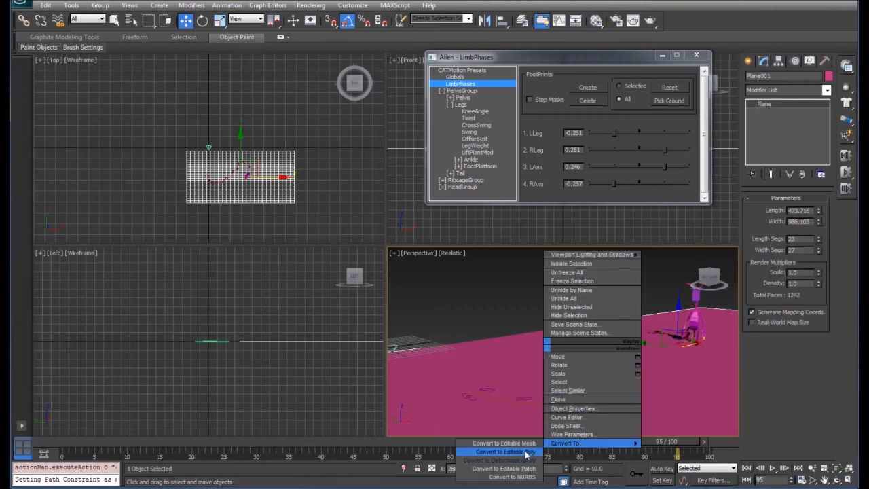
{"action": "left_click", "coordinate": [505, 451]}
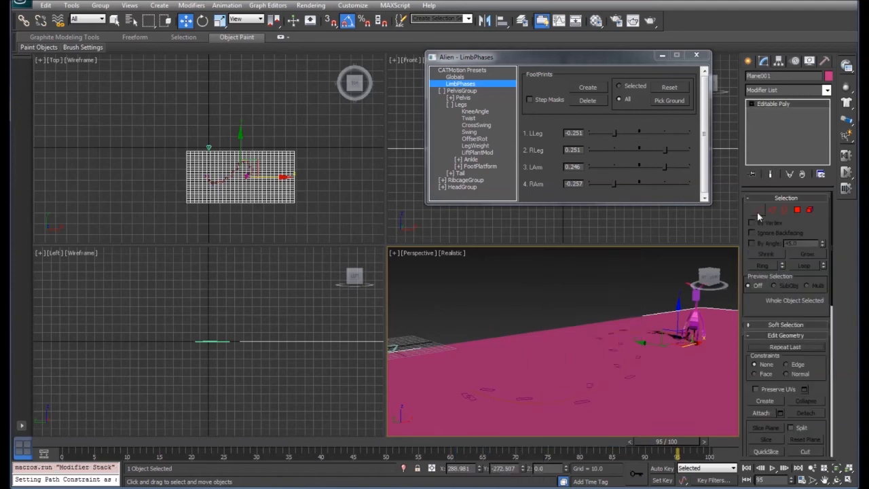
{"action": "left_click", "coordinate": [759, 209]}
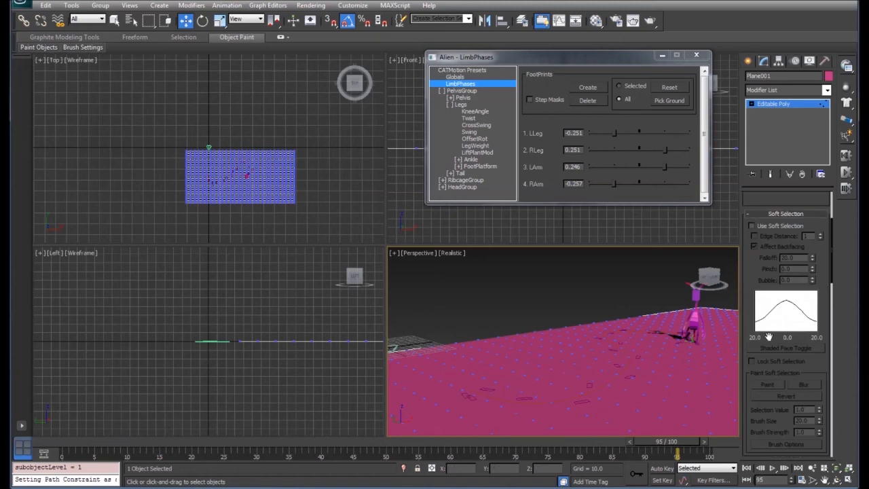
{"action": "left_click", "coordinate": [752, 225]}
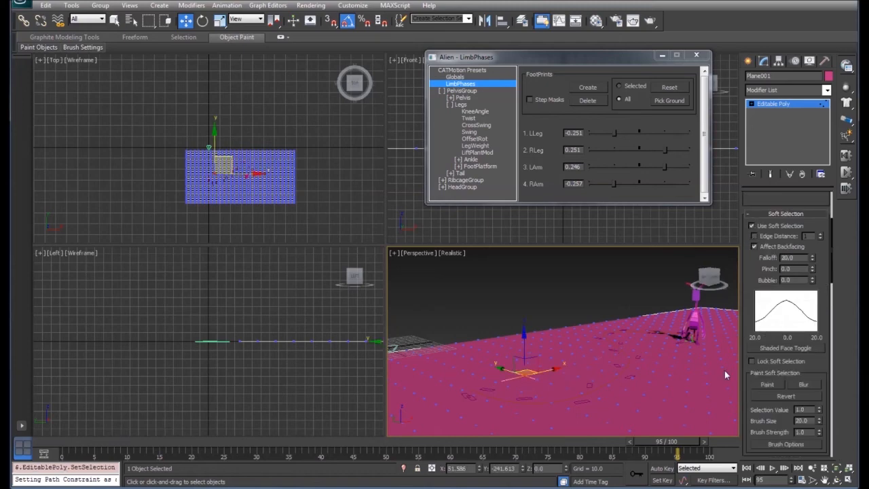
{"action": "left_click_drag", "start_coordinate": [806, 258], "coordinate": [807, 245]}
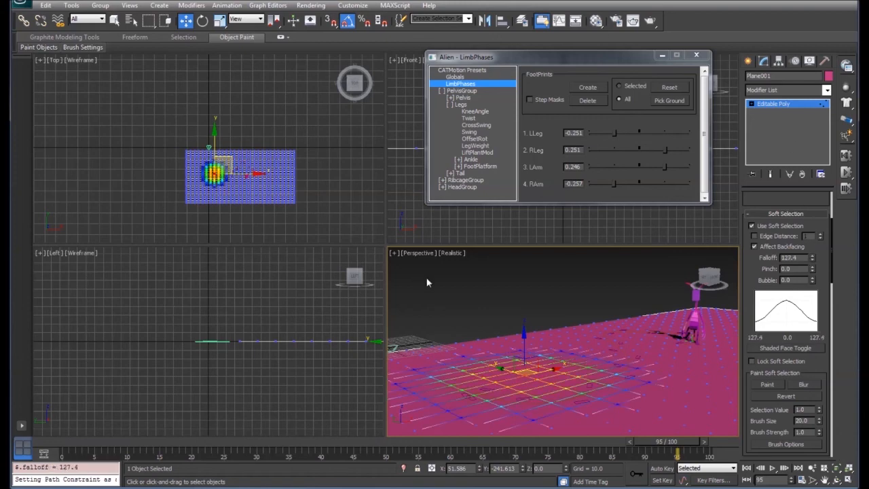
Pull the soft-selected vertices upward to shape the terrain into rolling hills
{"action": "left_click_drag", "start_coordinate": [500, 369], "coordinate": [525, 332]}
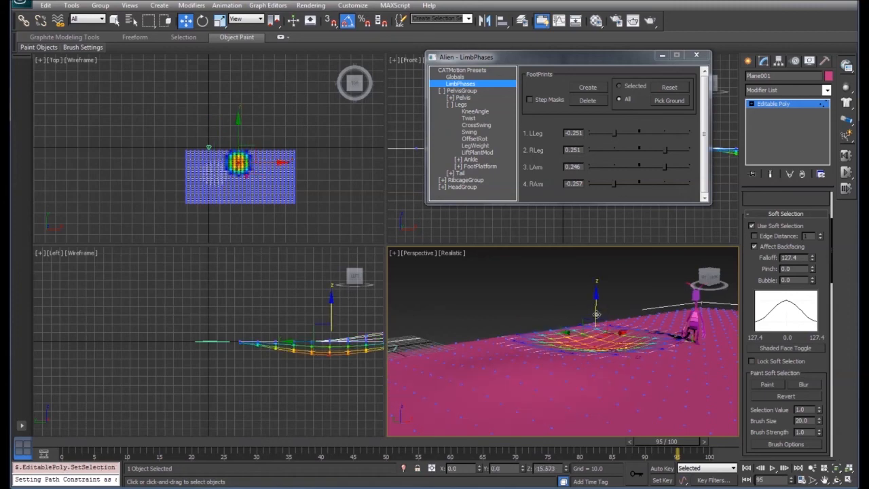
{"action": "left_click_drag", "start_coordinate": [596, 314], "coordinate": [658, 364]}
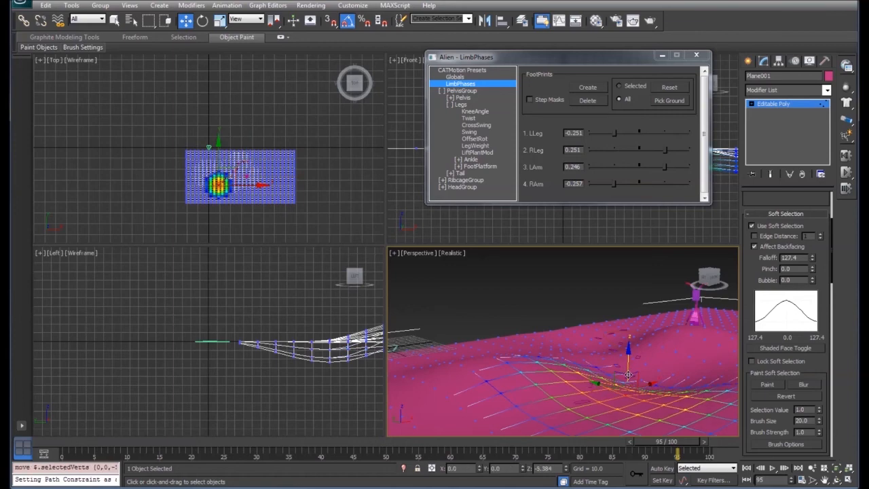
{"action": "left_click_drag", "start_coordinate": [627, 375], "coordinate": [623, 397]}
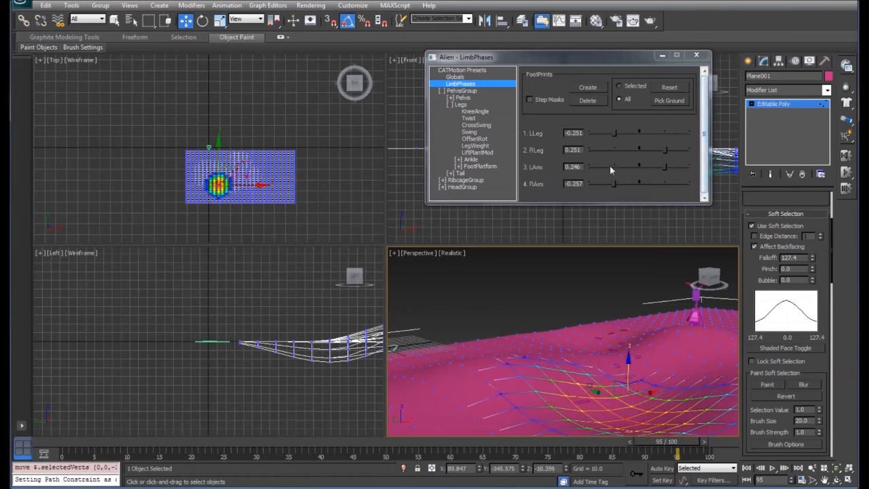
Leave Vertex sub-object level and play the alien walking across the hilly ground
{"action": "left_click", "coordinate": [771, 468]}
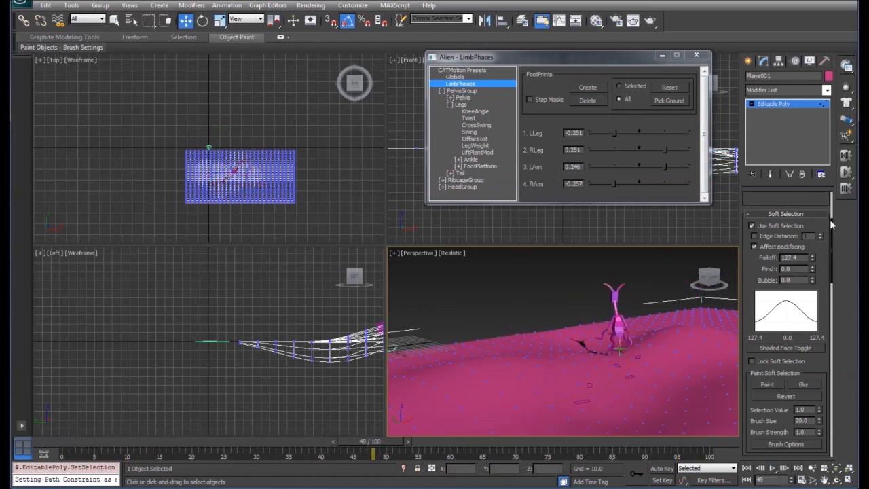
{"action": "left_click", "coordinate": [759, 209]}
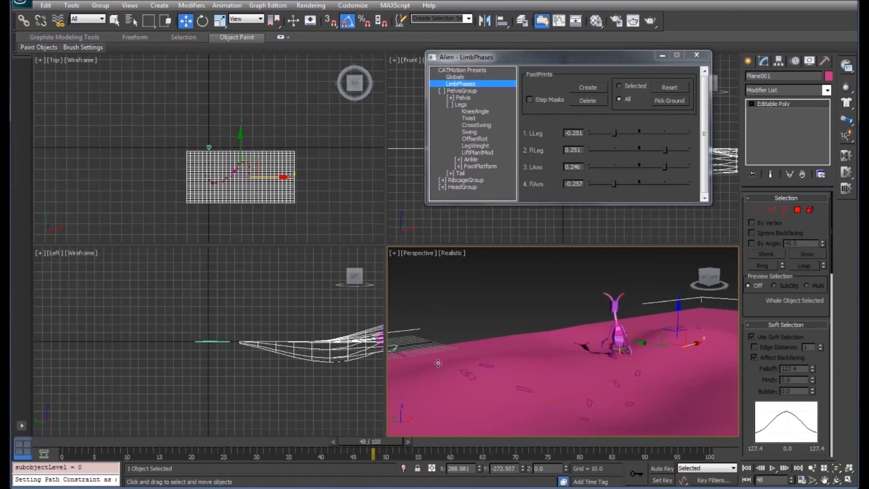
{"action": "left_click", "coordinate": [771, 467]}
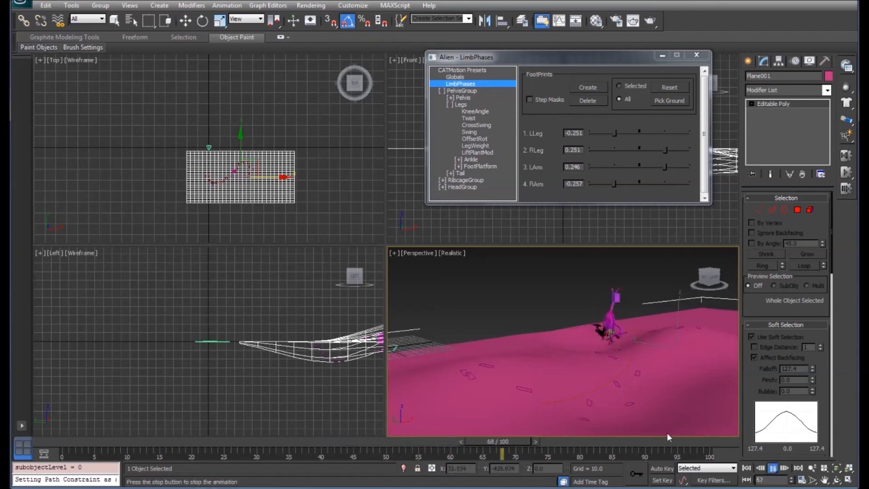